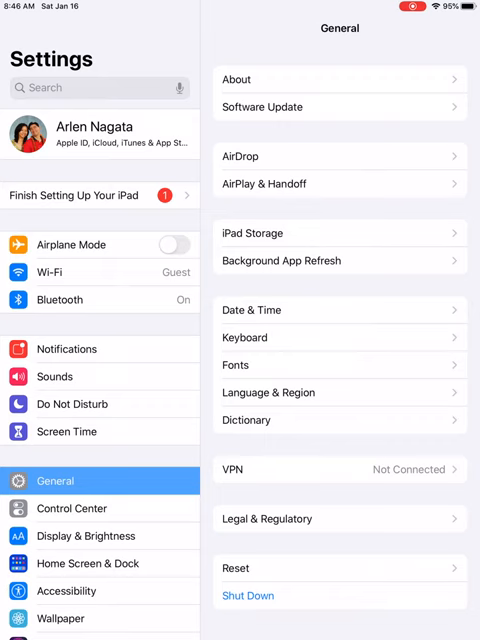
pyautogui.scroll(-3)
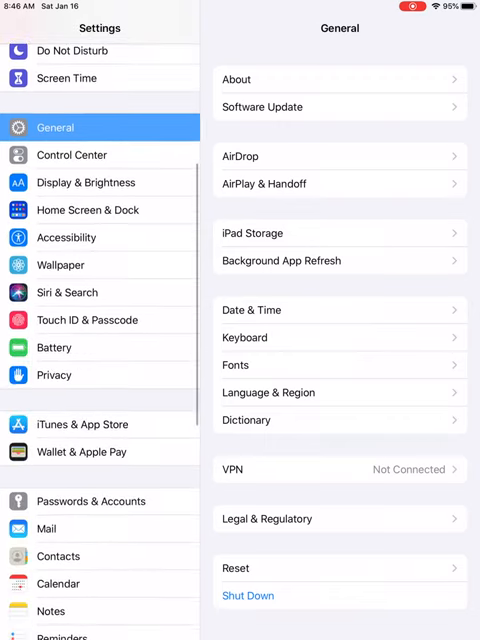